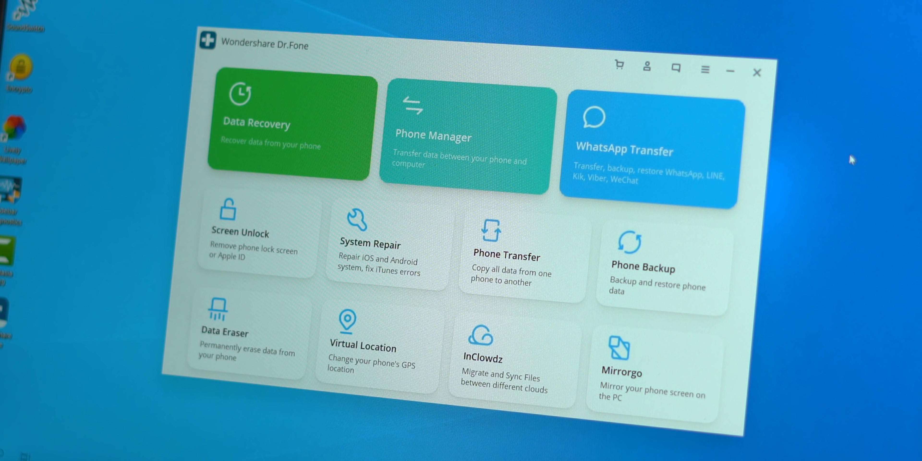
mouse_move(681, 139)
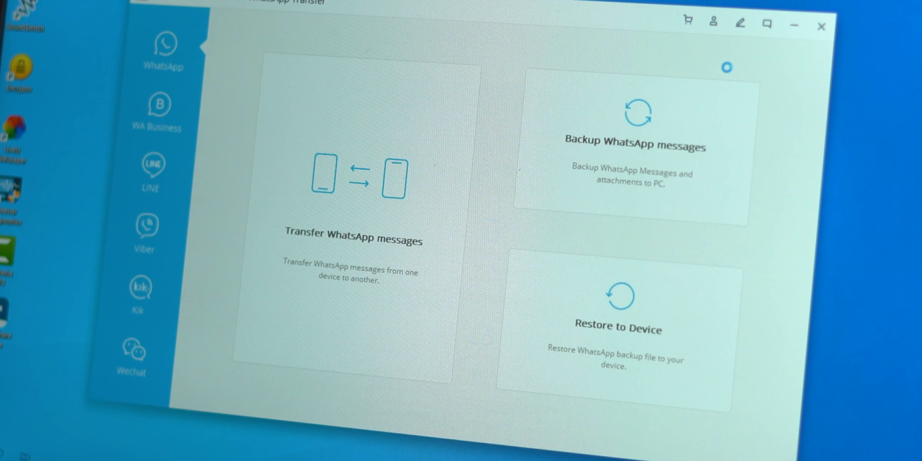
- Convert the selected picture to JPG through the File Converter context menu
click(353, 235)
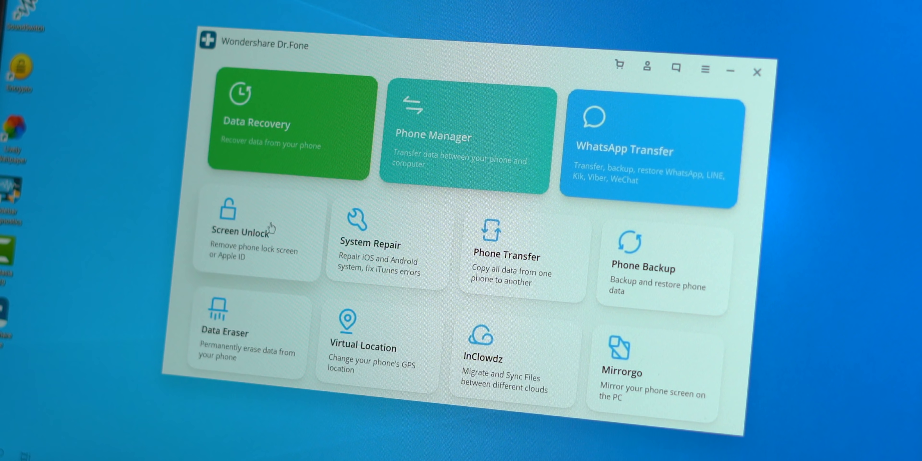
mouse_move(632, 277)
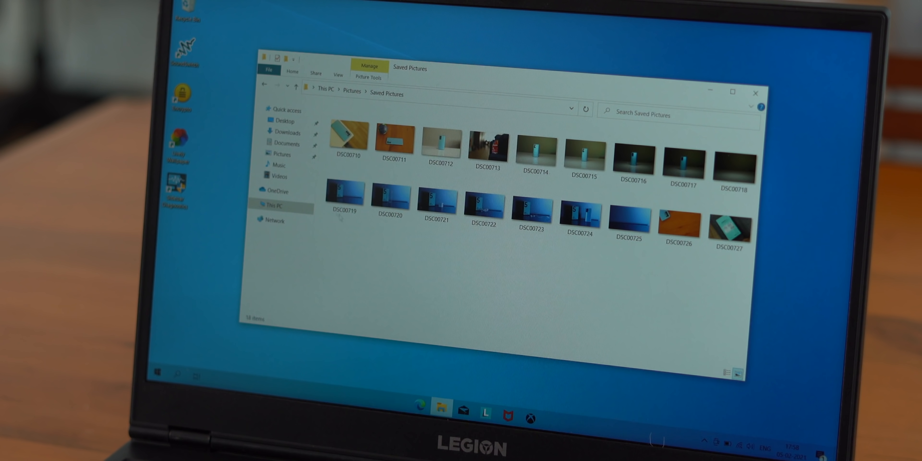
right_click(346, 136)
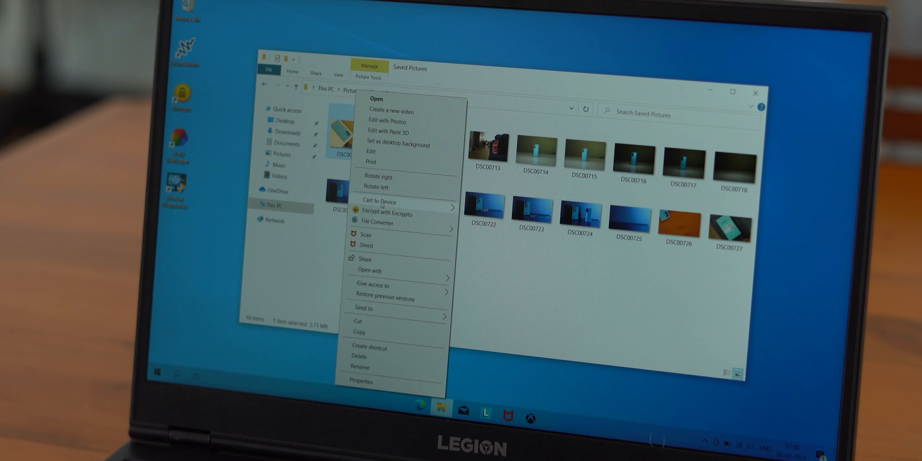
click(376, 223)
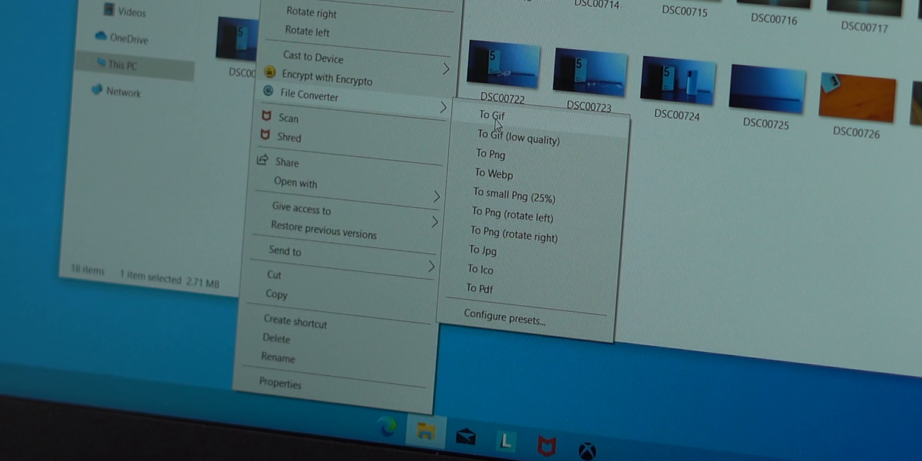
mouse_move(503, 258)
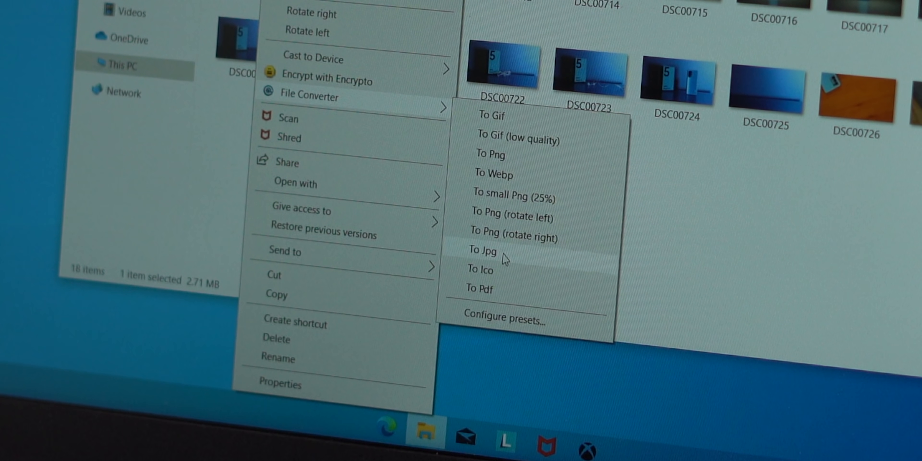
click(482, 251)
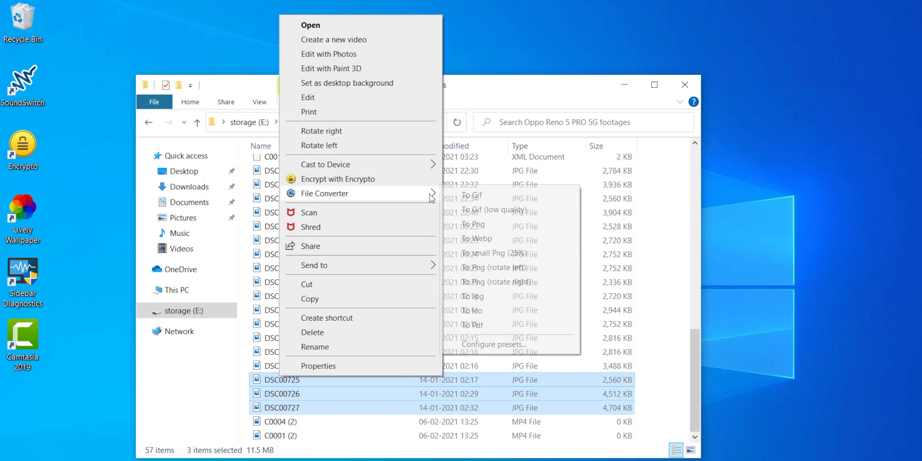
mouse_move(474, 296)
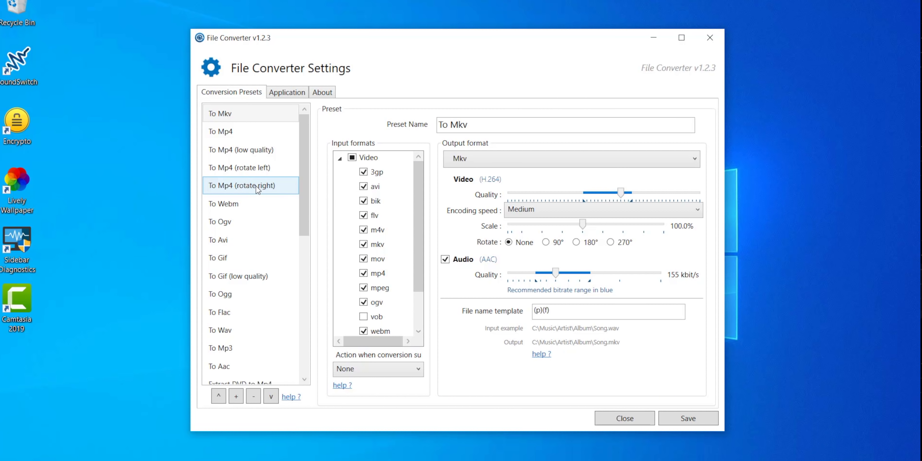
- Select the To Jpg preset and slide its output quality down to about 55 and back up
scroll(down, 3)
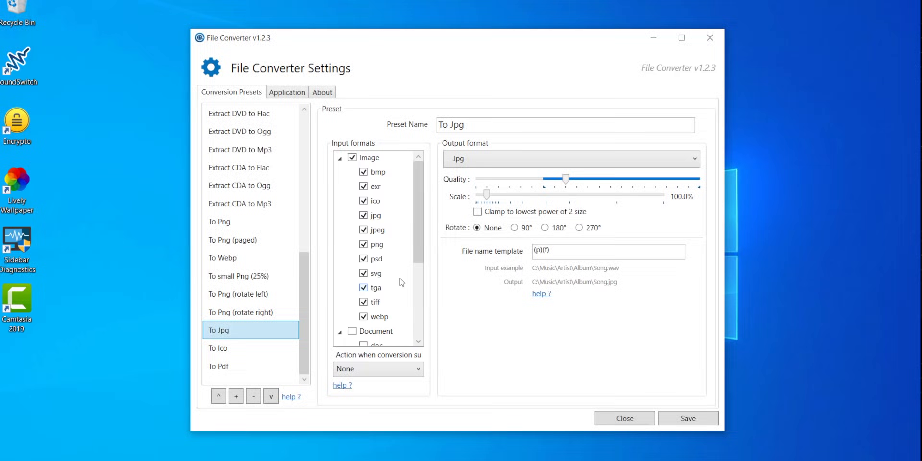
drag(565, 178, 600, 178)
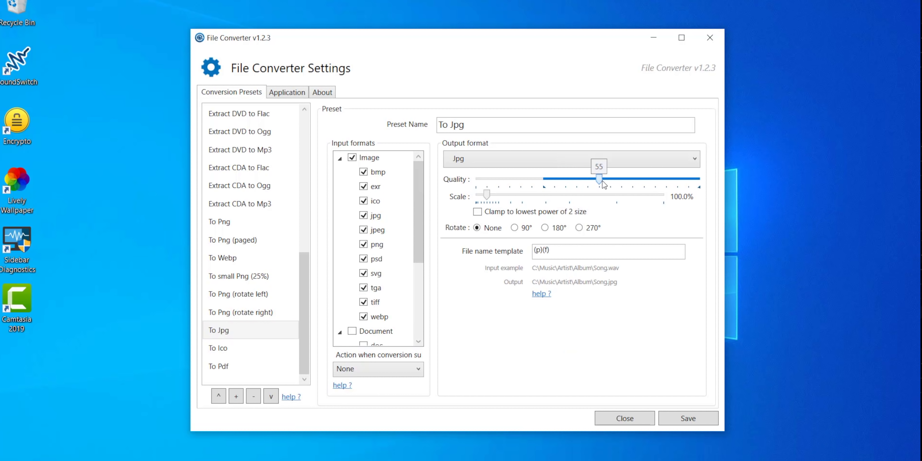
drag(598, 179, 621, 179)
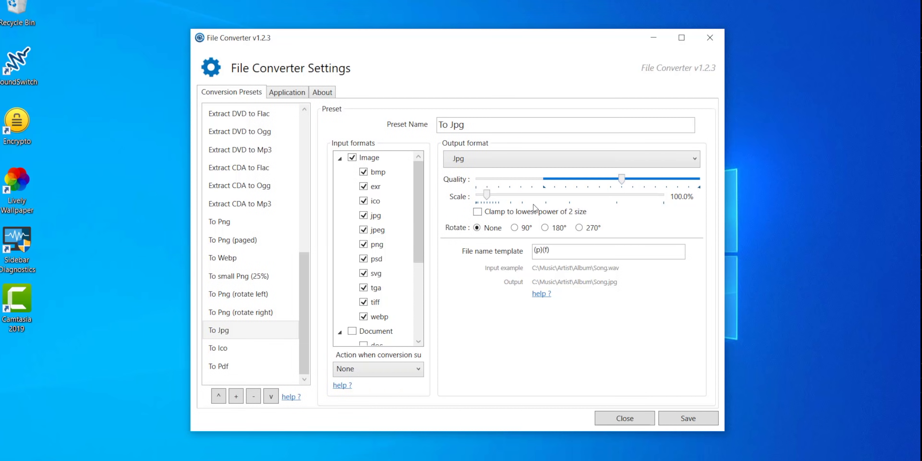
- Try the 90° and 270° rotations, then leave rotation set to None
click(514, 227)
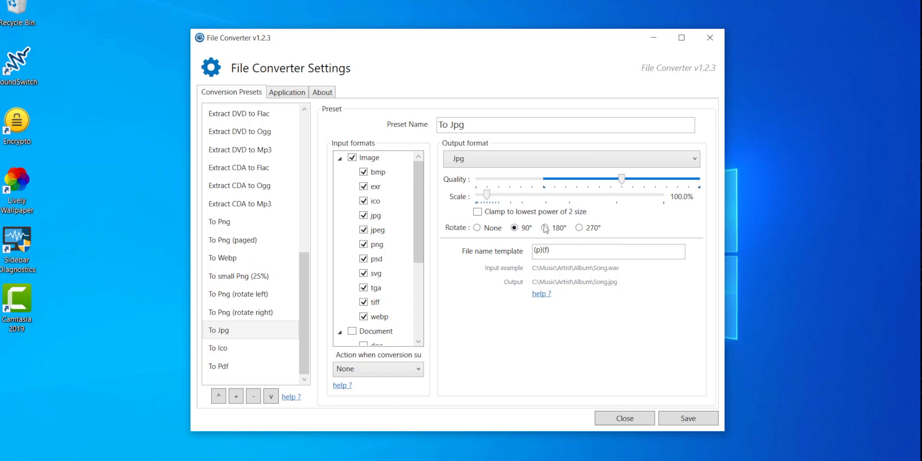
click(579, 228)
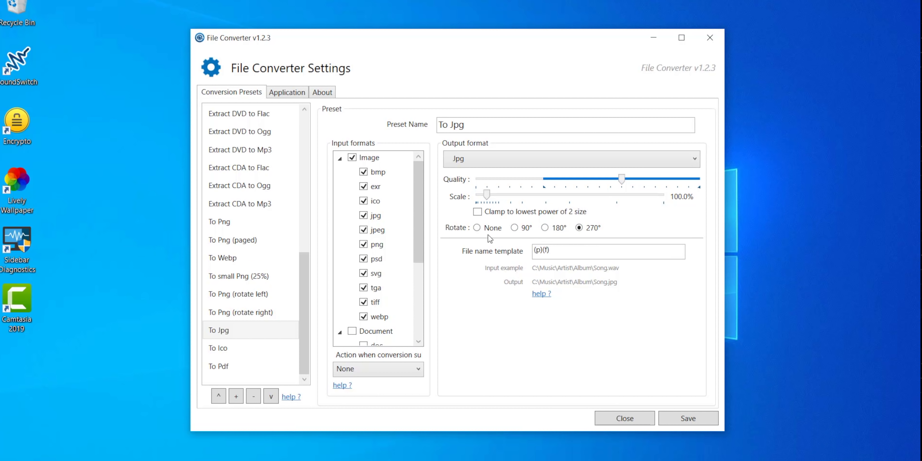
click(477, 228)
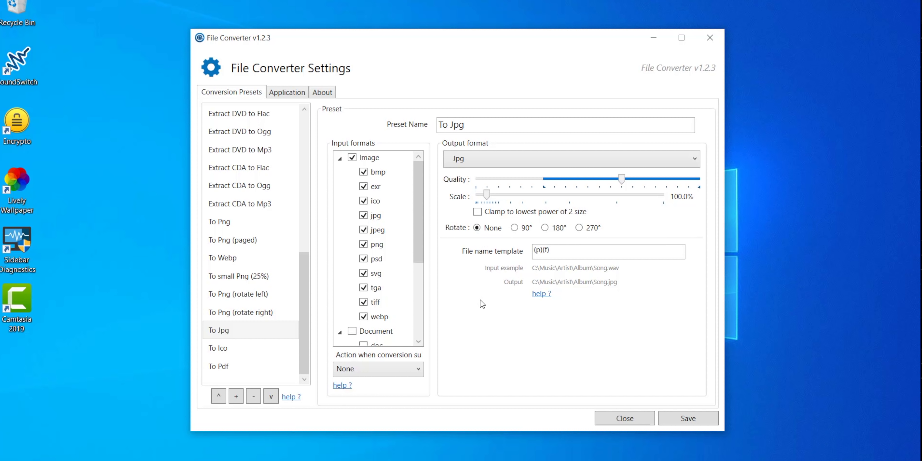